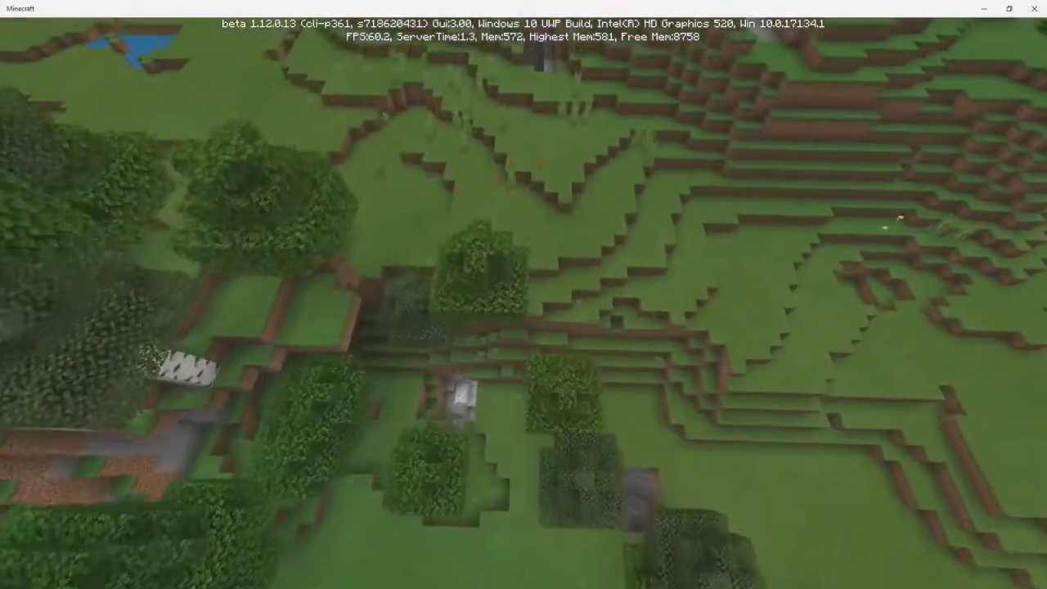
mouse_move(523, 295)
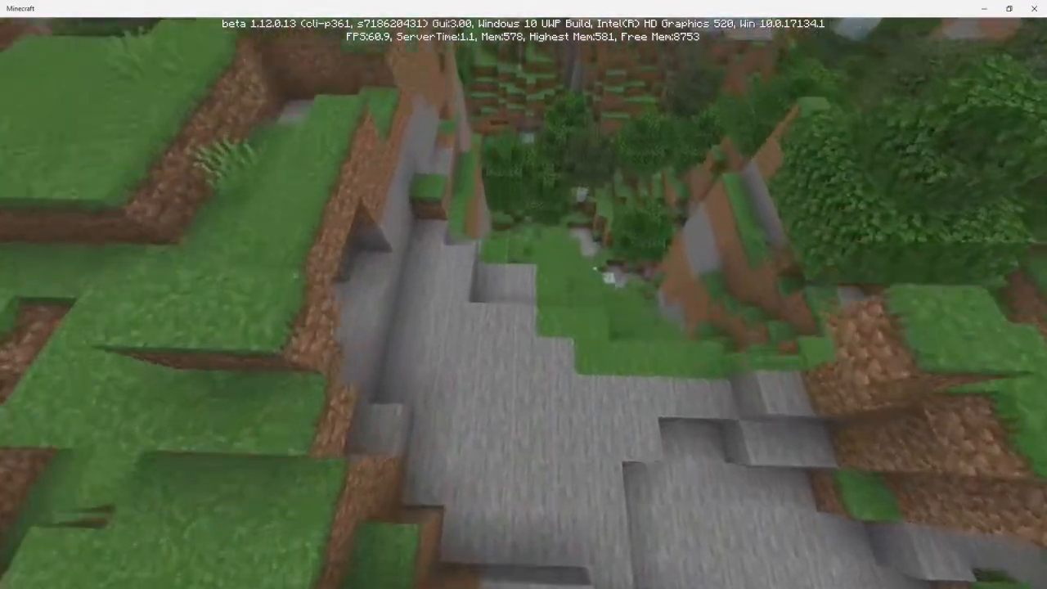
mouse_move(524, 294)
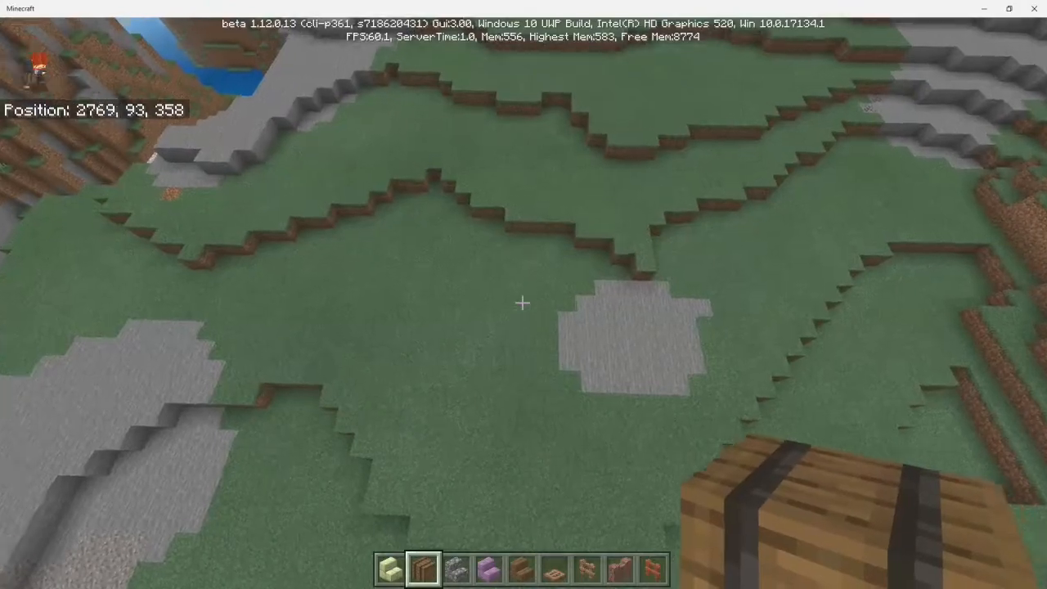
Open the placed barrel's empty storage screen beside the player's full item stacks
right_click(523, 303)
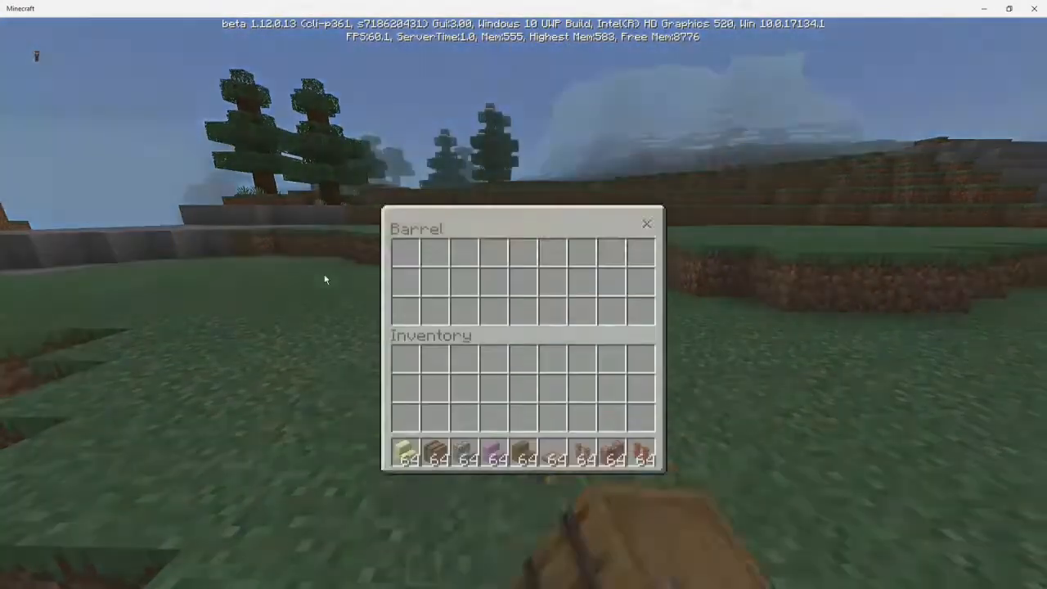